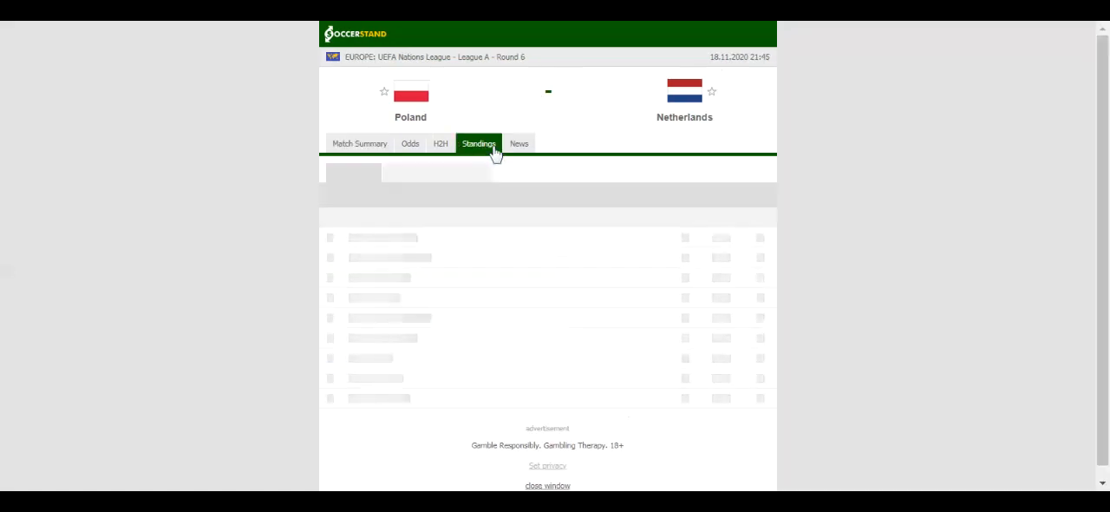
# Step: Show the overall Group 1 standings table, led by Italy, on the Poland vs Netherlands match page
pyautogui.click(478, 143)
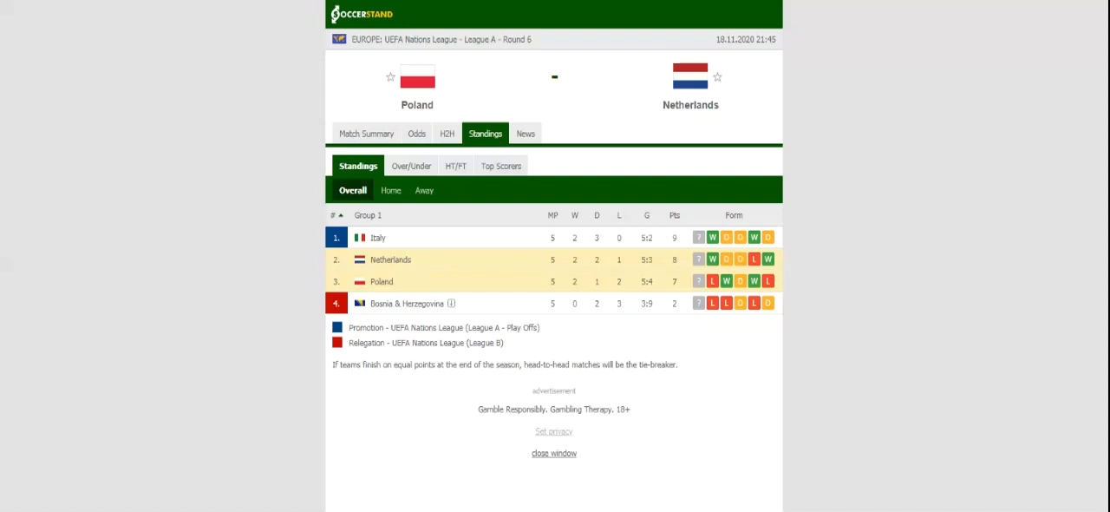
# Step: Show the H2H page with Poland's and the Netherlands' recent results and past meetings
pyautogui.click(440, 134)
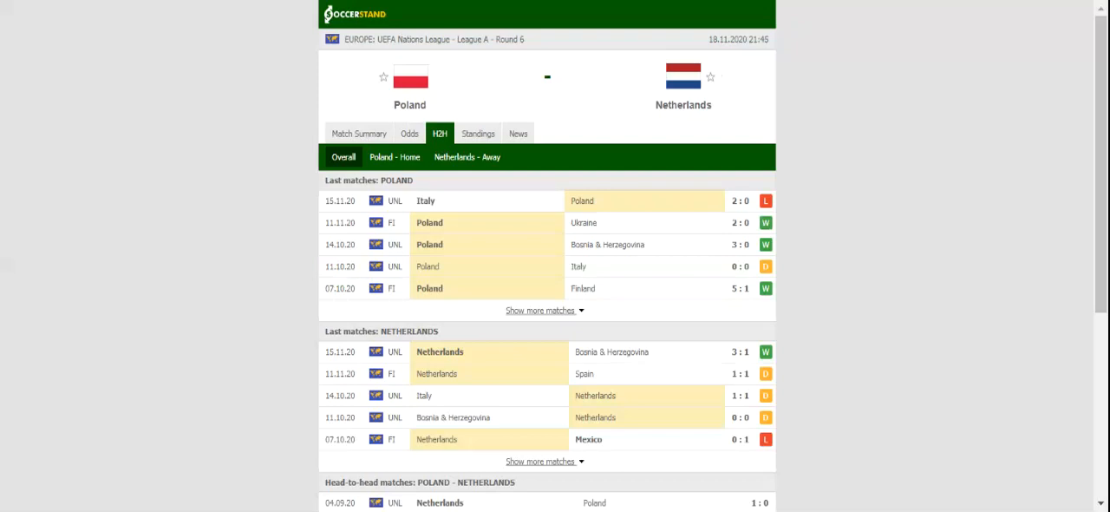
pyautogui.moveTo(321, 17)
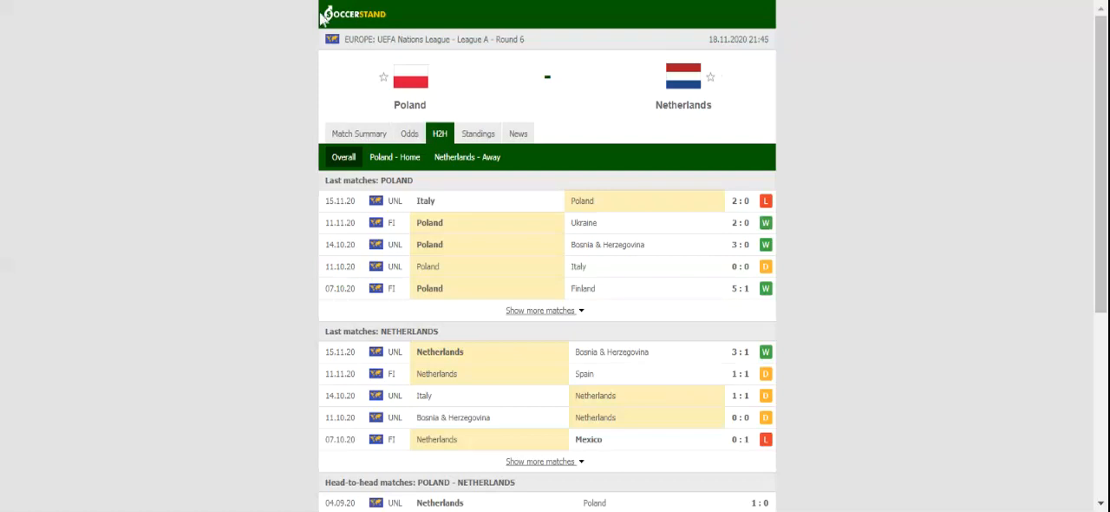